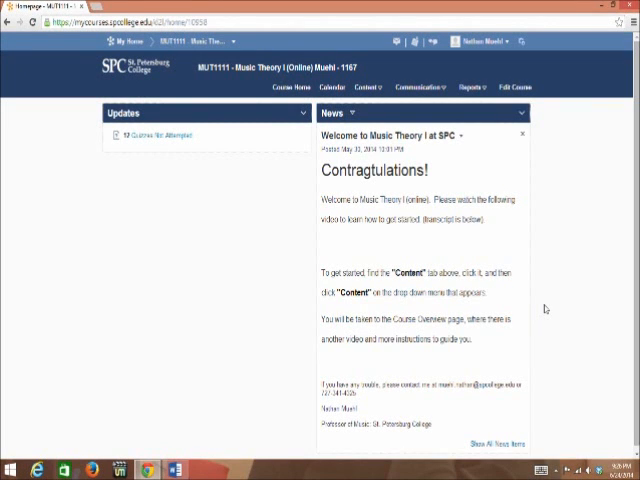
mouse_move(479, 240)
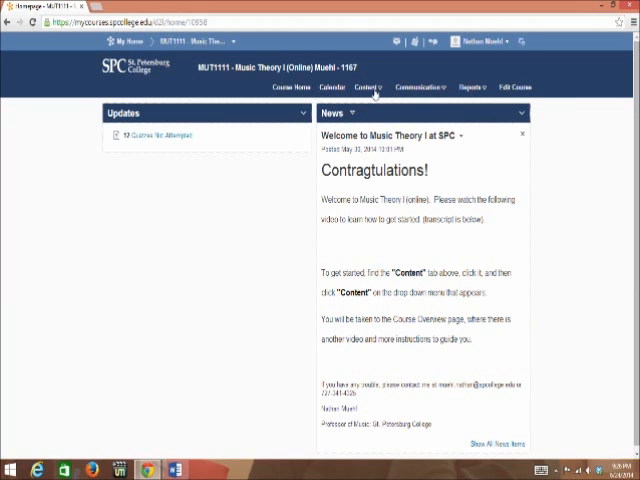
Step: Open Content from the Content tab menu in the Music Theory I navbar
left_click(373, 86)
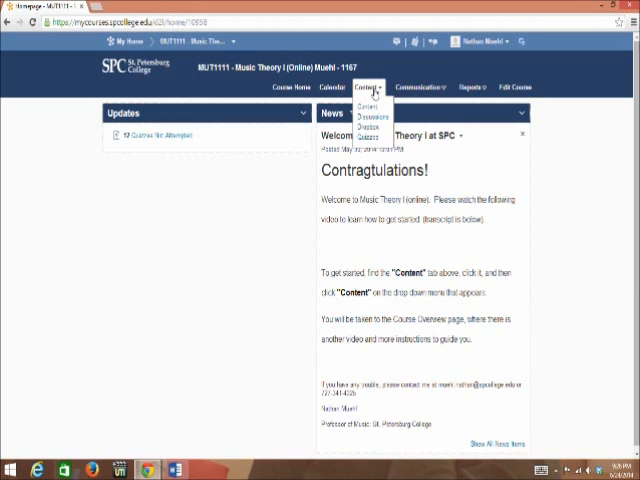
left_click(363, 107)
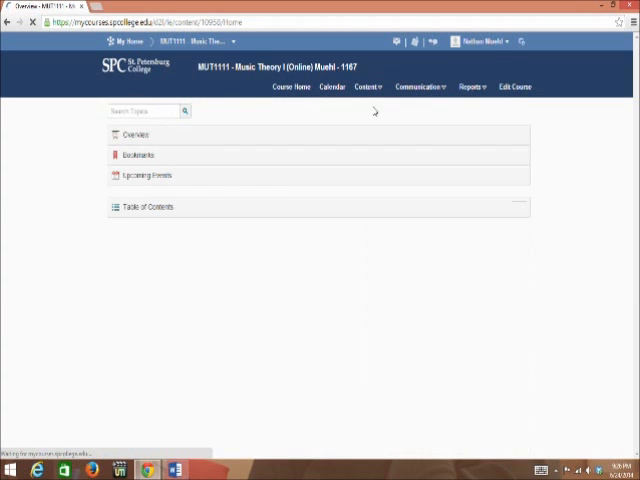
Step: Show the Overview page with Start Here, Syllabus and unit modules listed
left_click(134, 133)
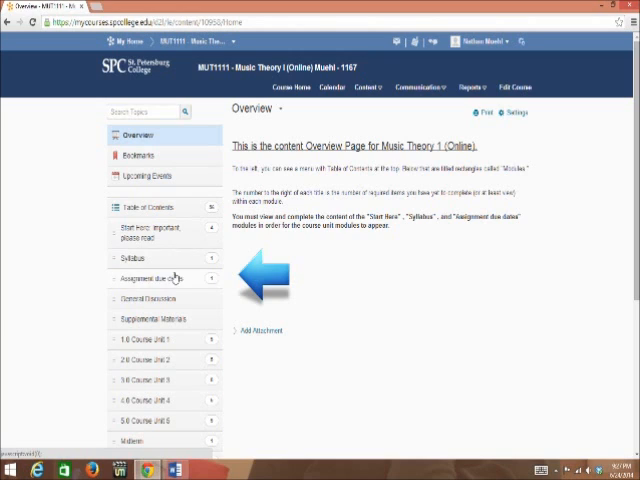
mouse_move(175, 278)
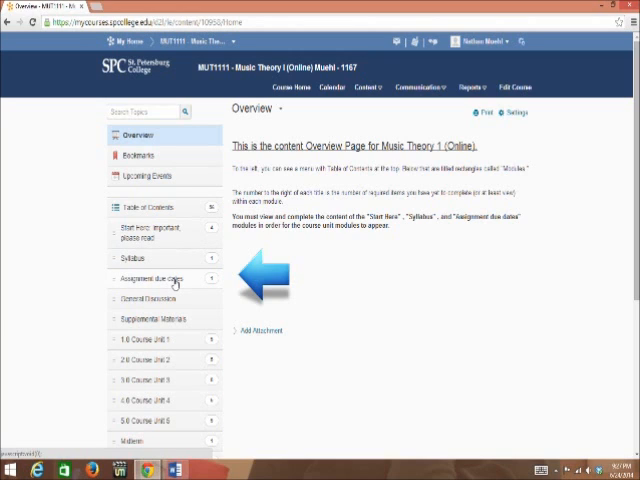